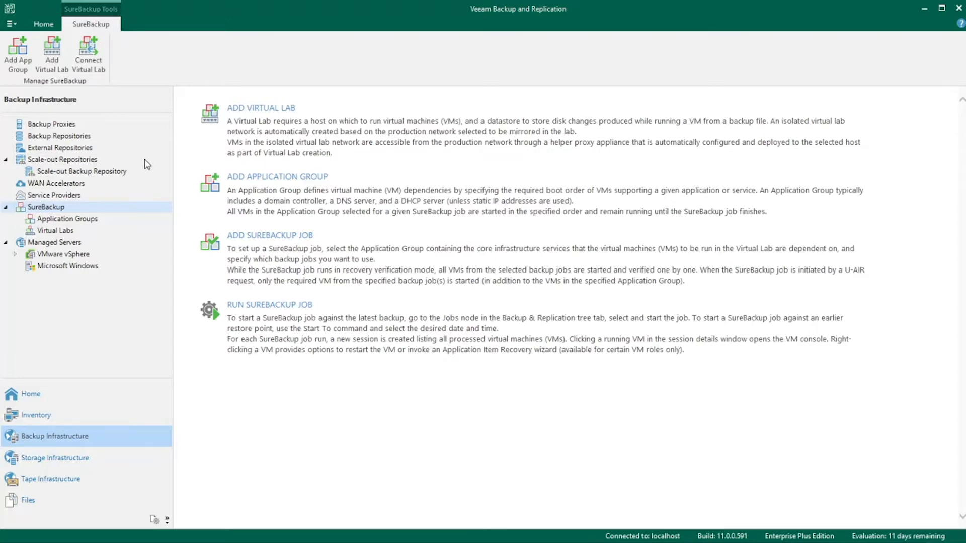
pyautogui.moveTo(219, 140)
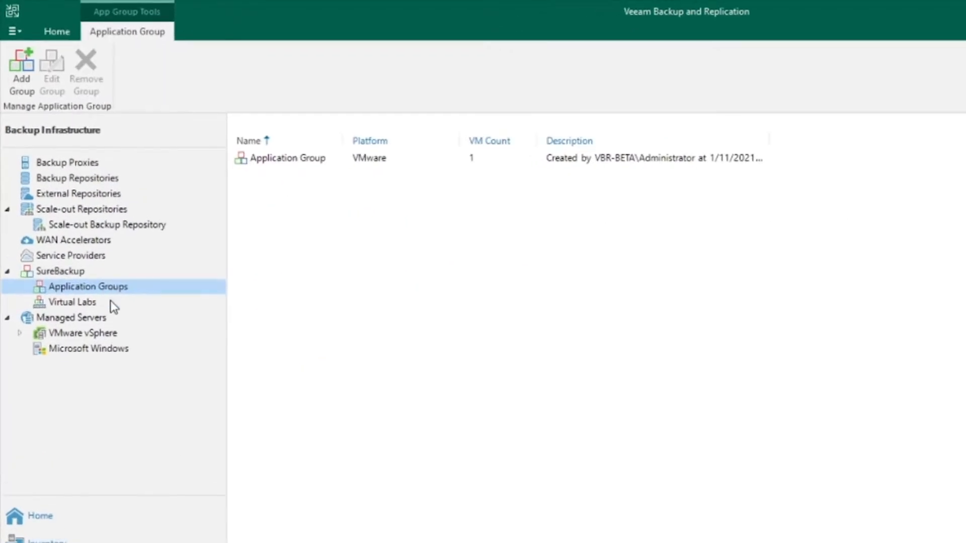
# - Look over the virtual labs, then list the SureBackup jobs including Malware Scan
pyautogui.click(72, 302)
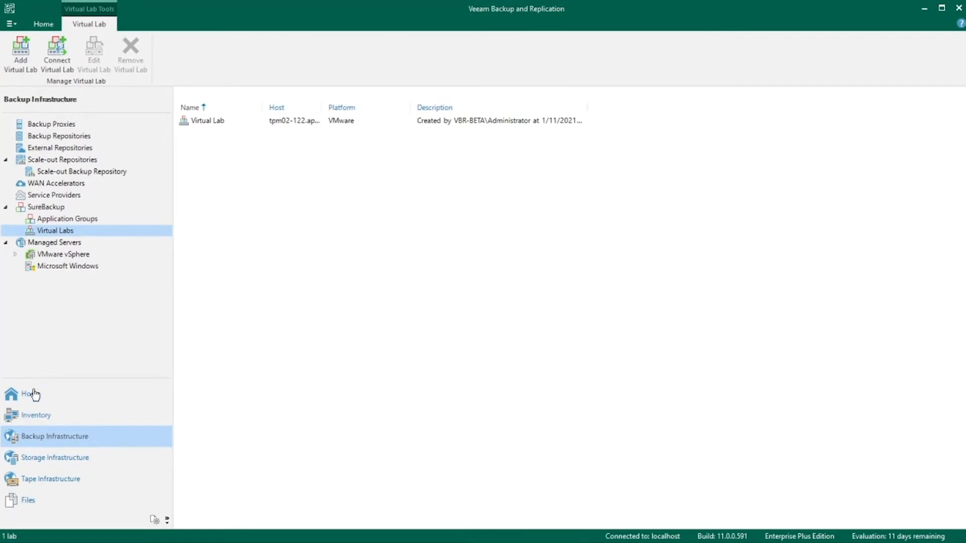
pyautogui.click(30, 393)
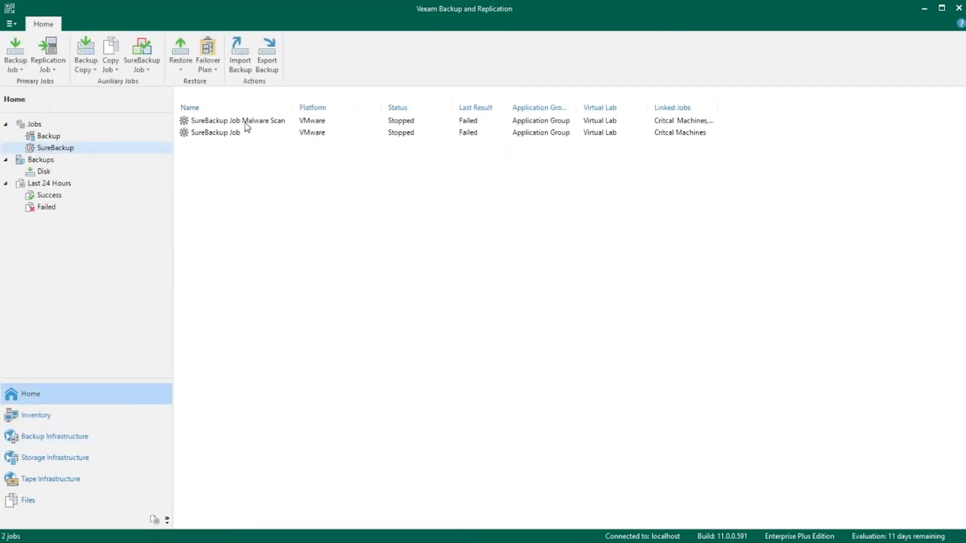
# - Start editing SureBackup Job Malware Scan and advance past the job name step
pyautogui.rightClick(237, 121)
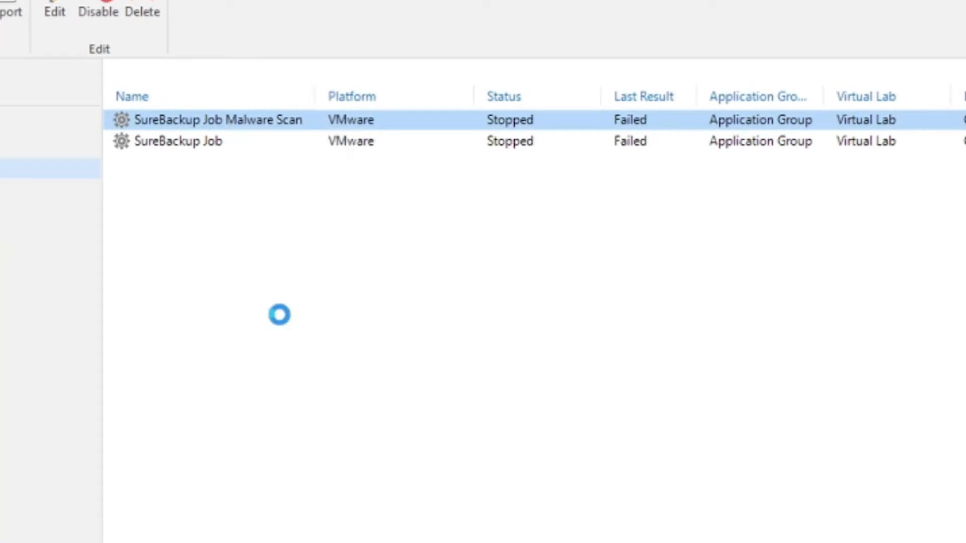
pyautogui.click(54, 11)
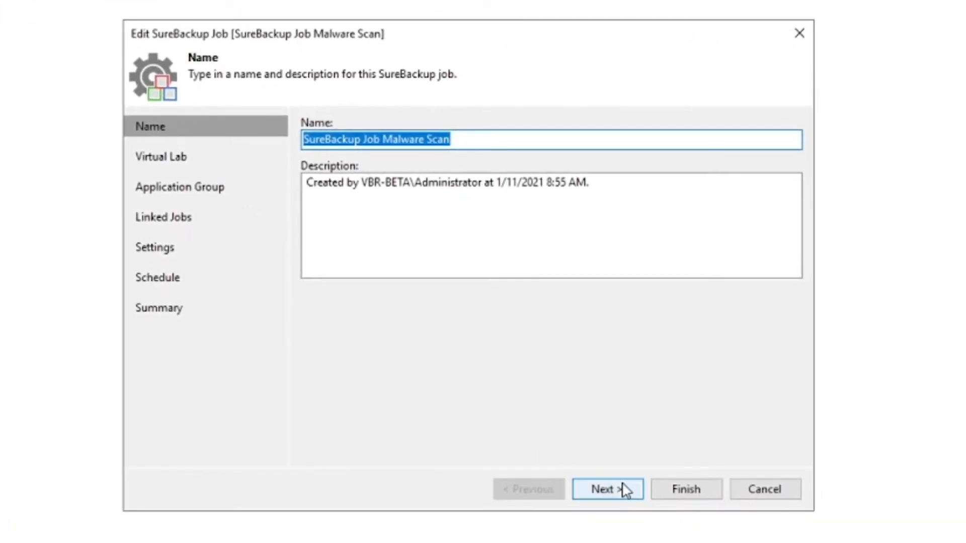
pyautogui.click(606, 489)
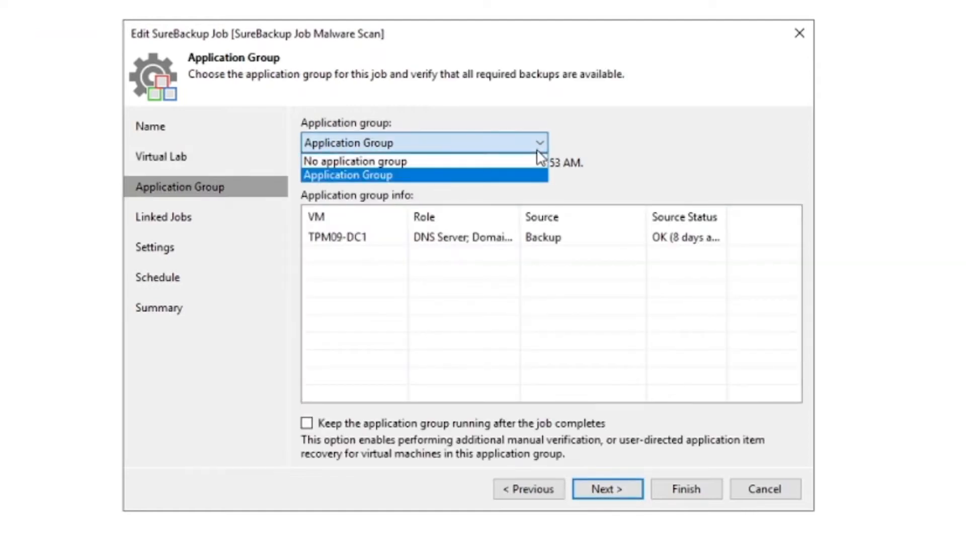
pyautogui.moveTo(596, 253)
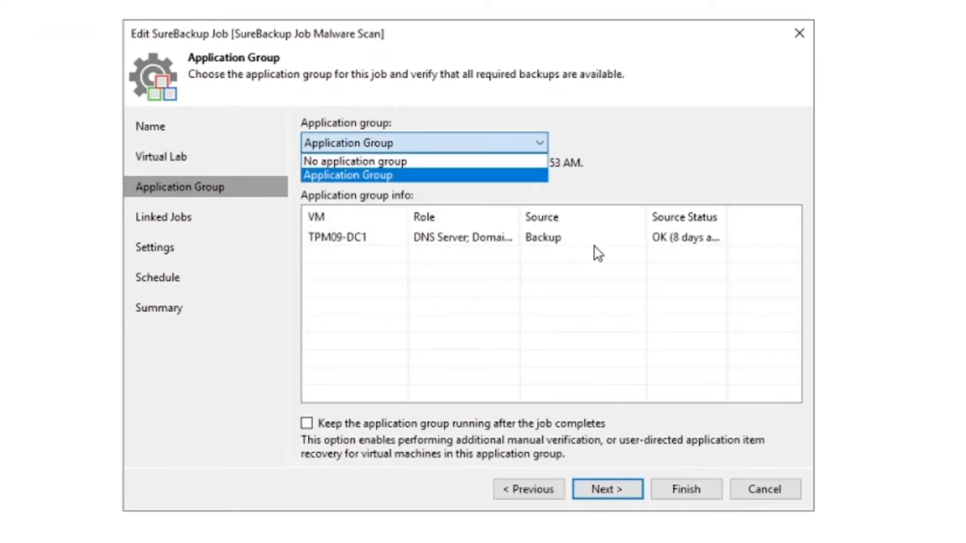
# - Keep Application Group as the job's group and review the three linked backup jobs
pyautogui.click(348, 175)
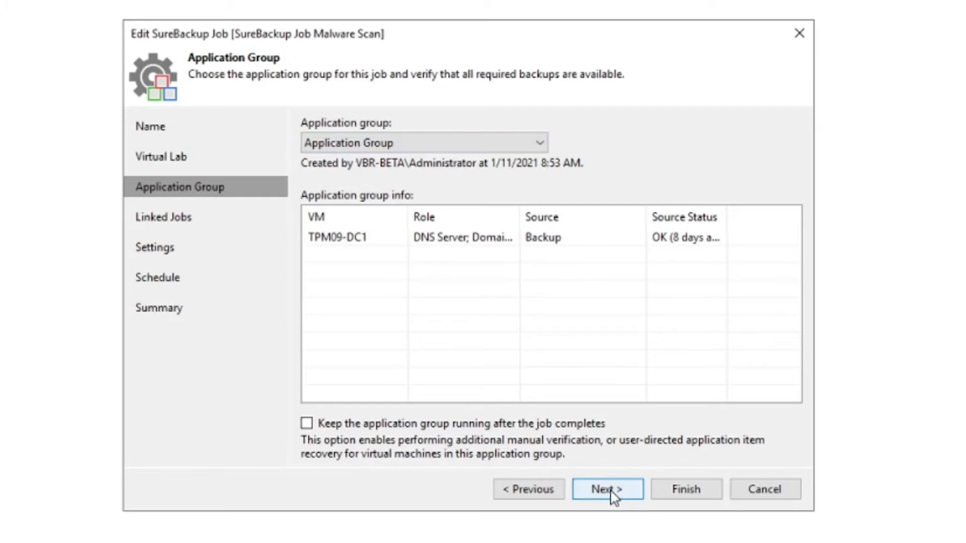
pyautogui.click(606, 489)
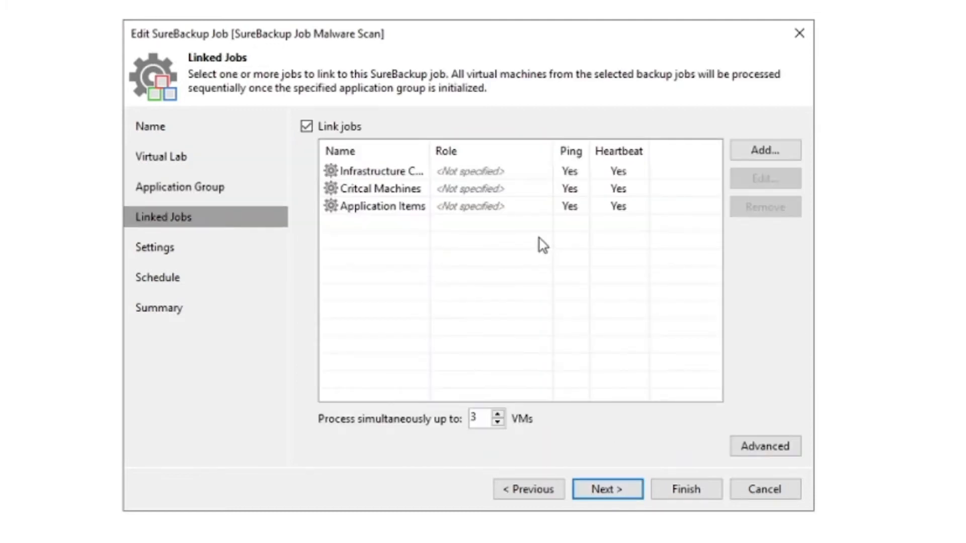
pyautogui.click(381, 206)
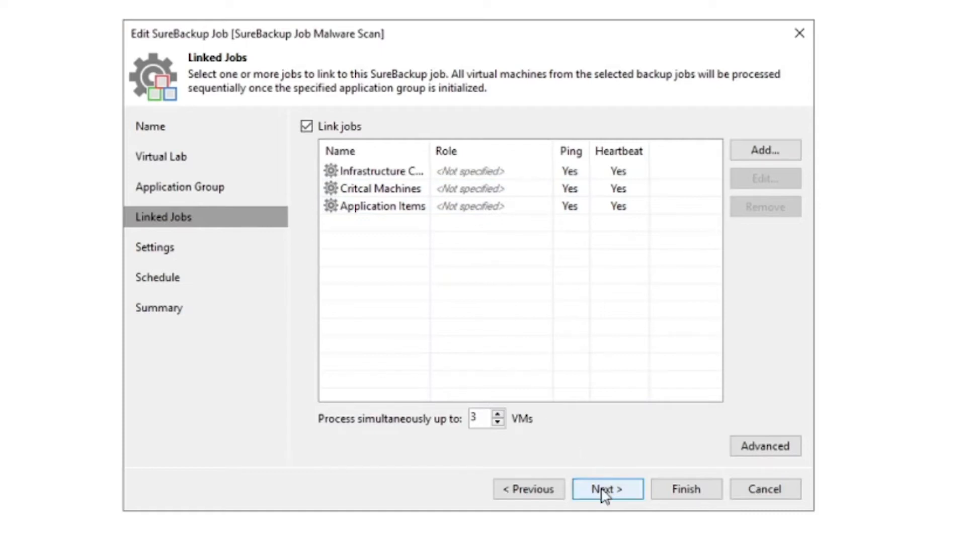
# - Review the verification settings with disk validation and full-image malware scanning enabled
pyautogui.click(606, 489)
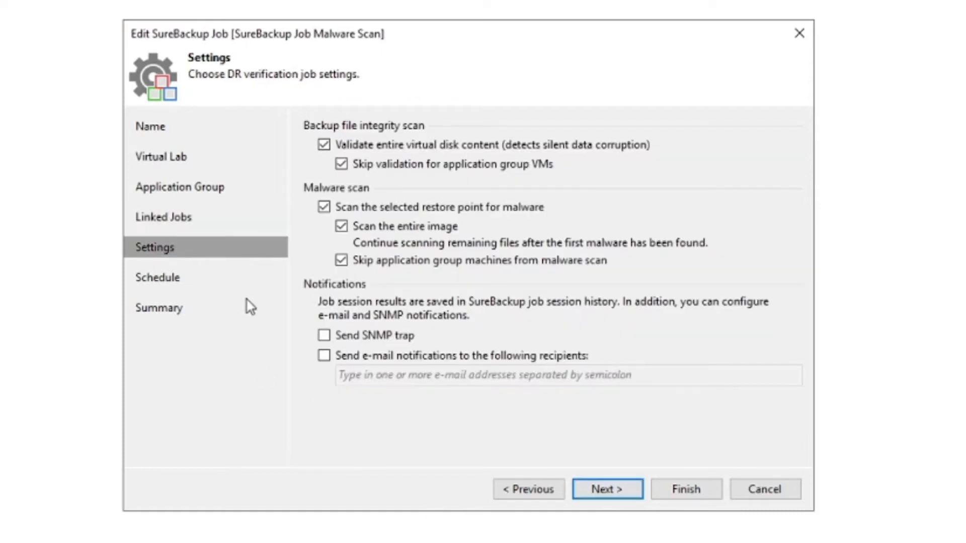
pyautogui.moveTo(296, 159)
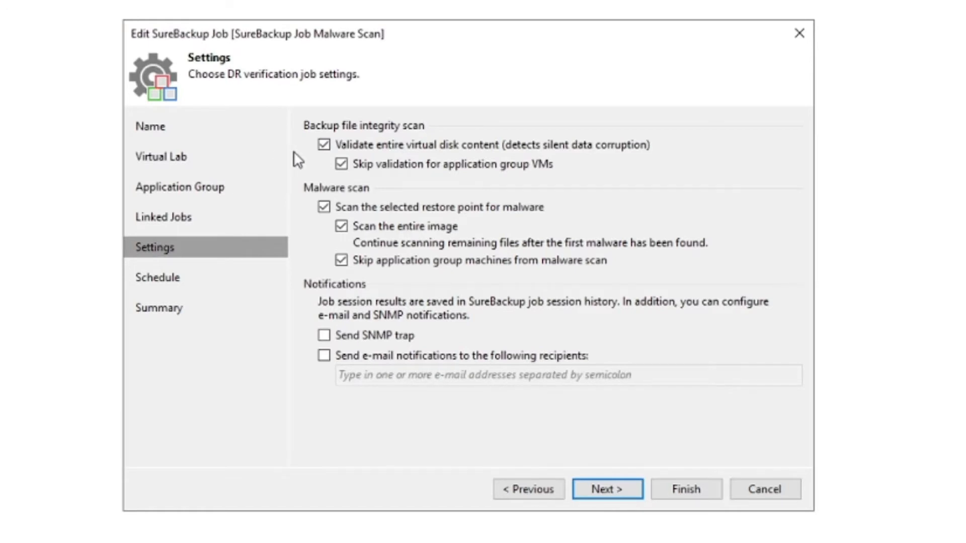
pyautogui.moveTo(316, 230)
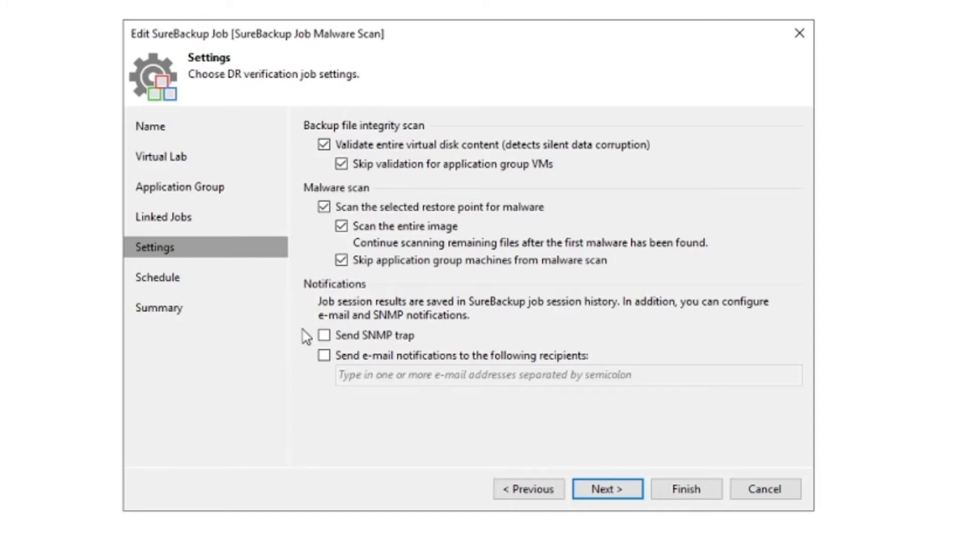
pyautogui.moveTo(316, 428)
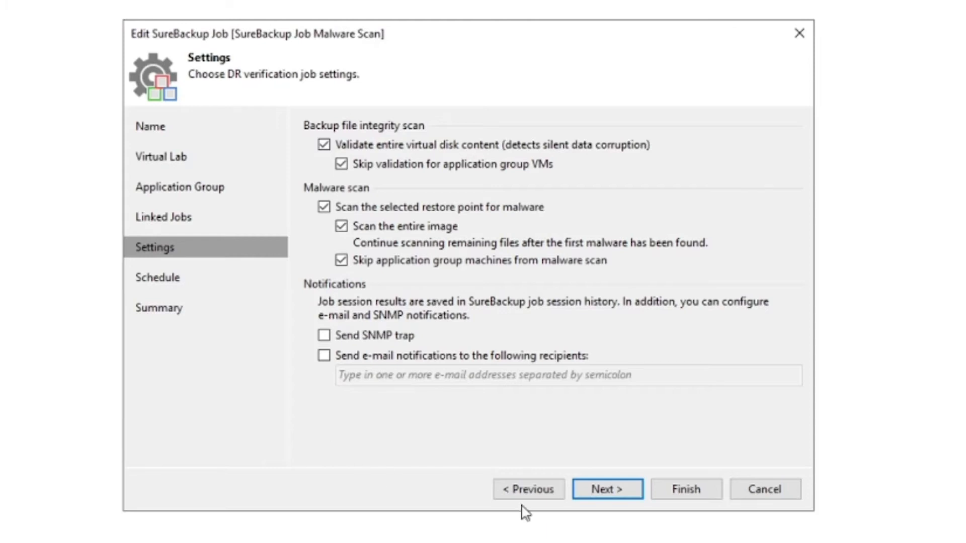
# - Review the schedule that runs the Malware Scan job daily at 10:00 PM
pyautogui.click(606, 489)
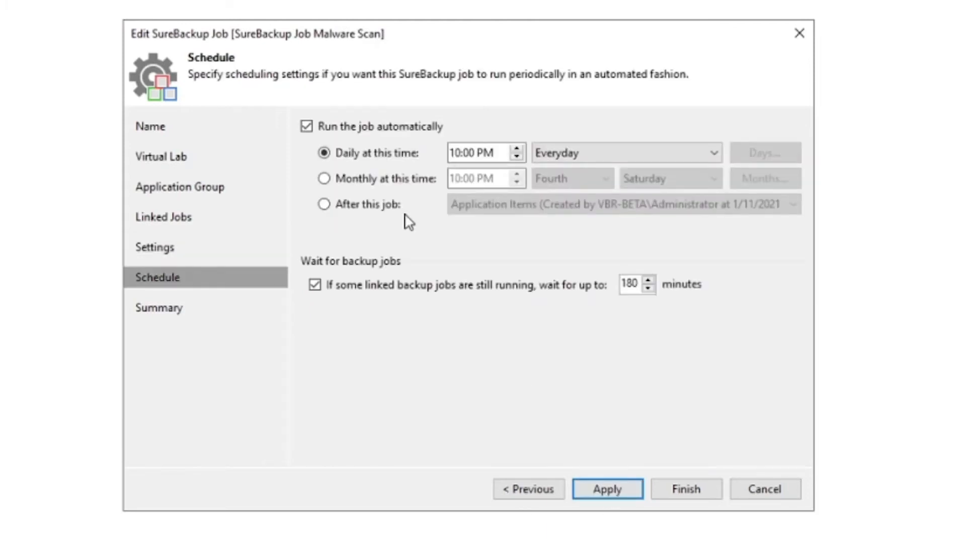
pyautogui.moveTo(428, 230)
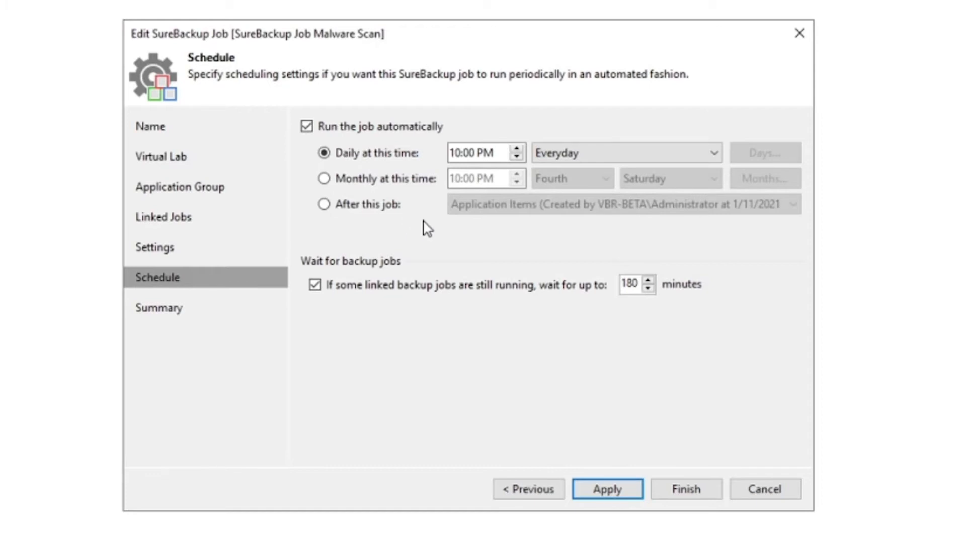
pyautogui.click(315, 284)
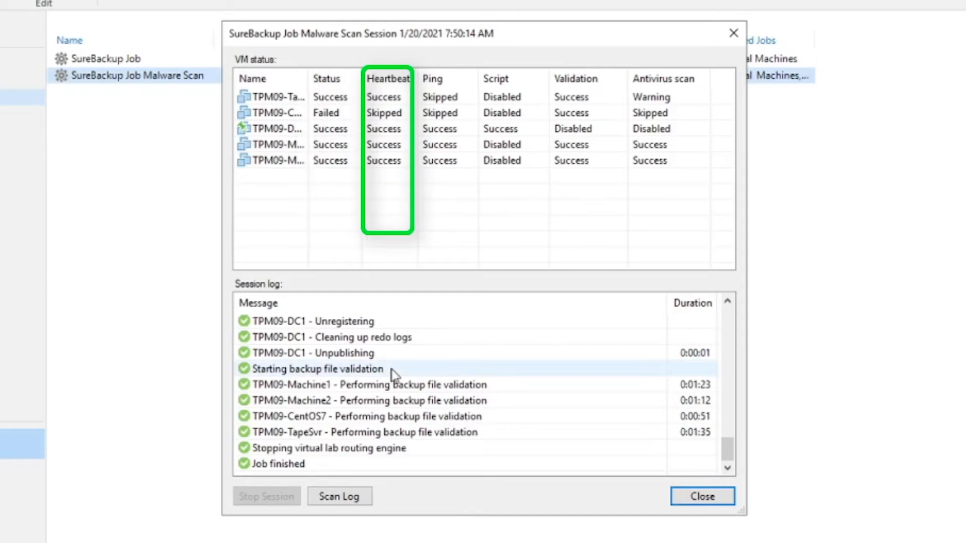
pyautogui.moveTo(305, 208)
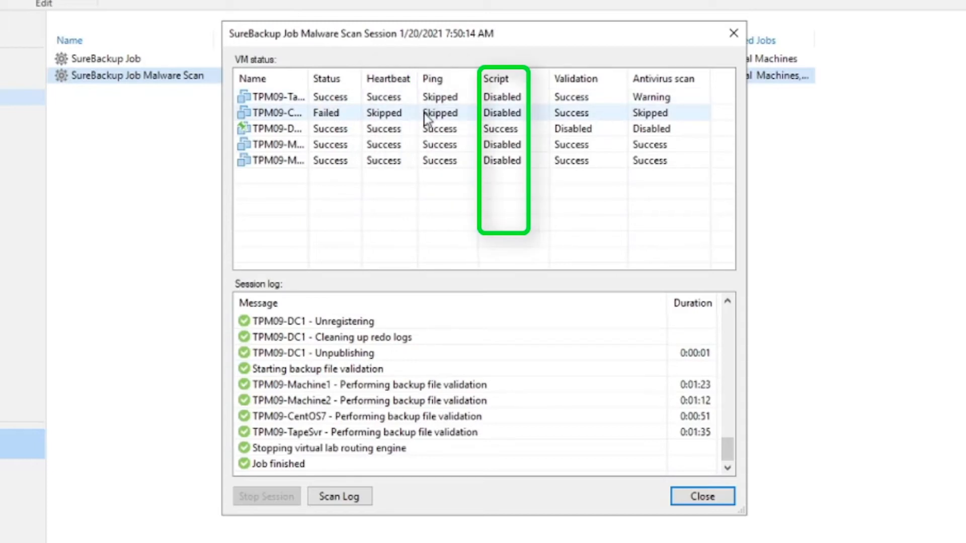
pyautogui.moveTo(518, 118)
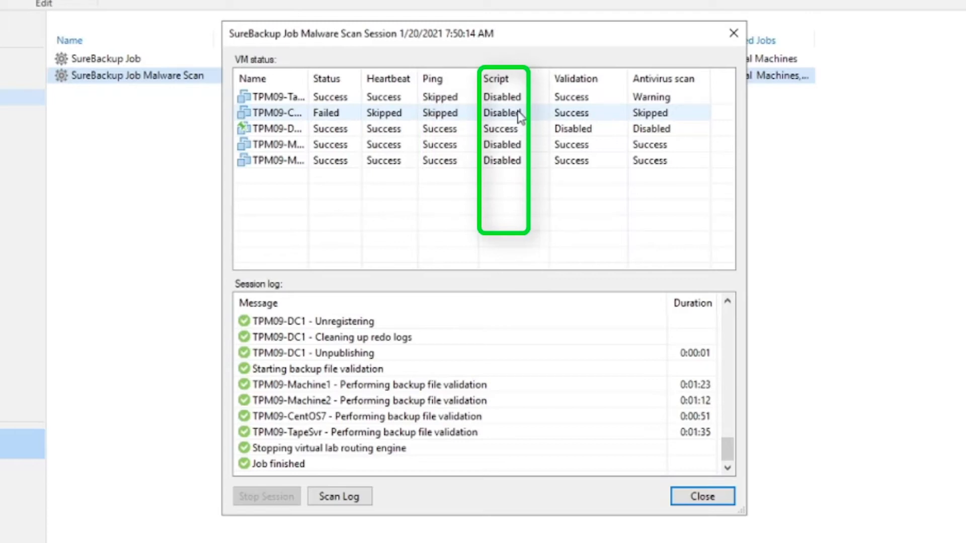
pyautogui.moveTo(566, 117)
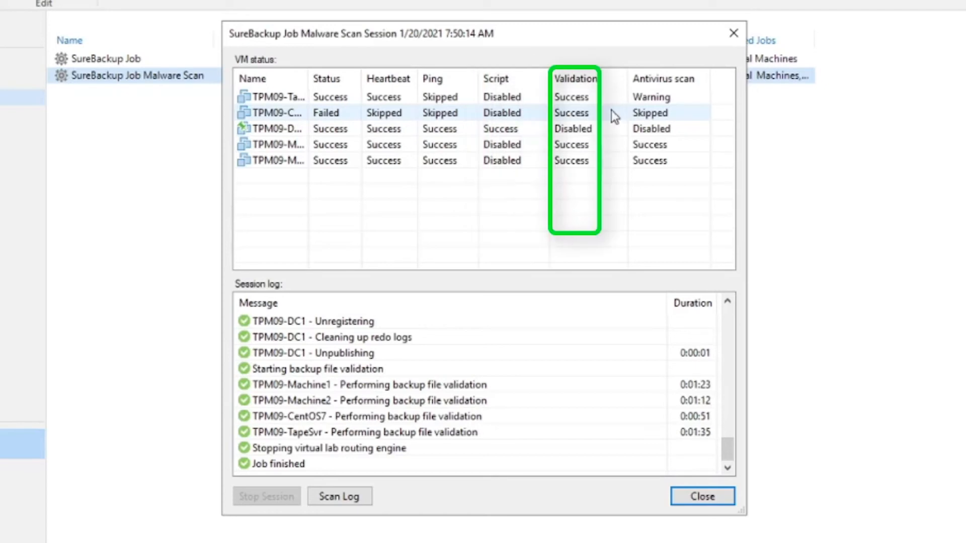
pyautogui.moveTo(639, 117)
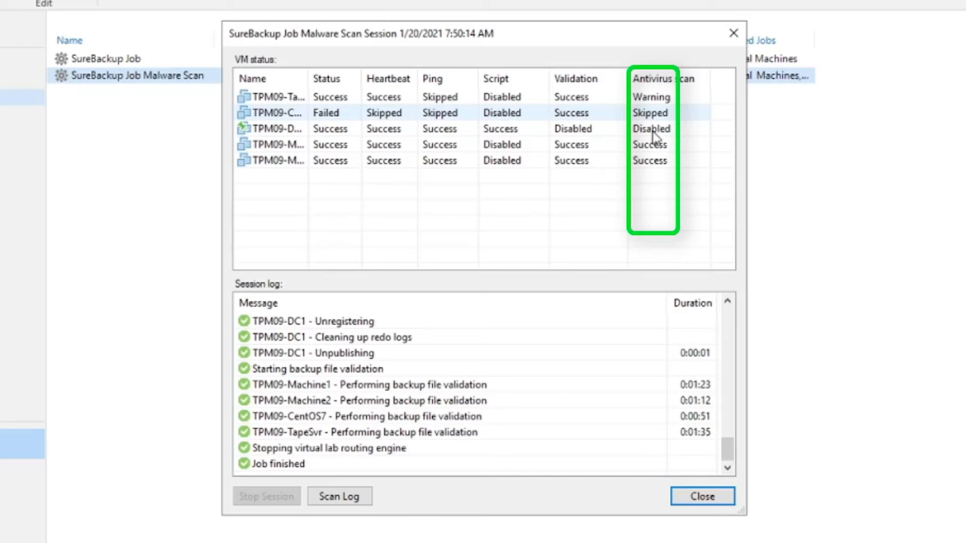
# - Compare the third and fourth VMs' verification results and open the antivirus scan log
pyautogui.click(329, 129)
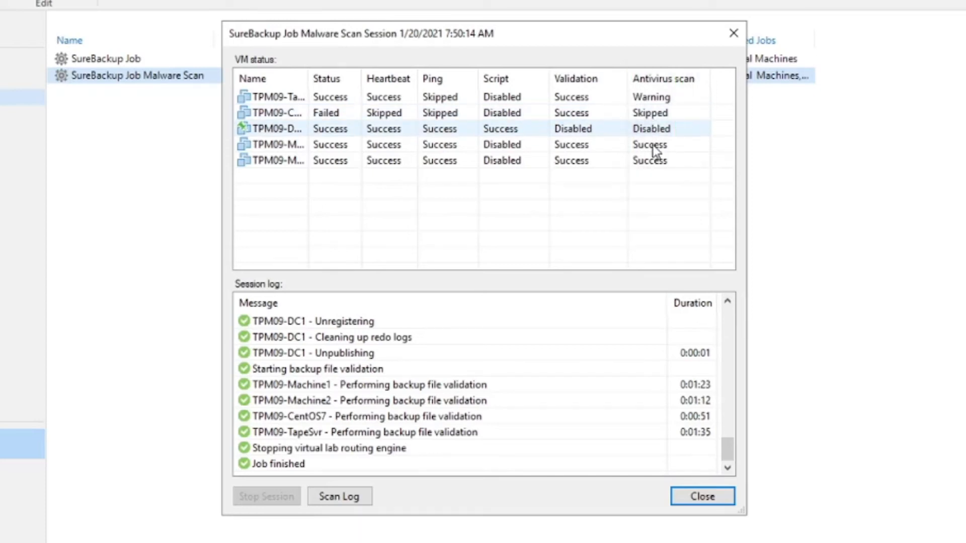
pyautogui.click(277, 144)
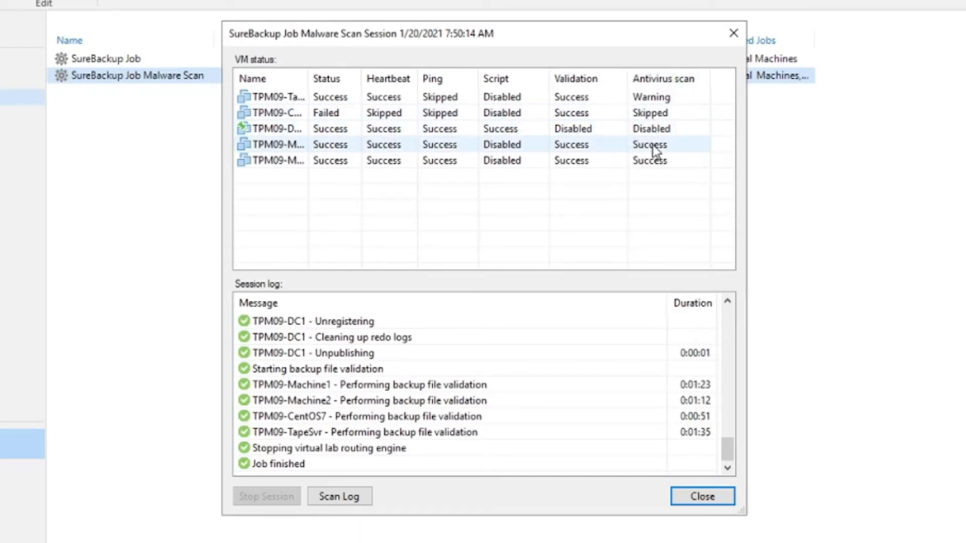
pyautogui.click(649, 159)
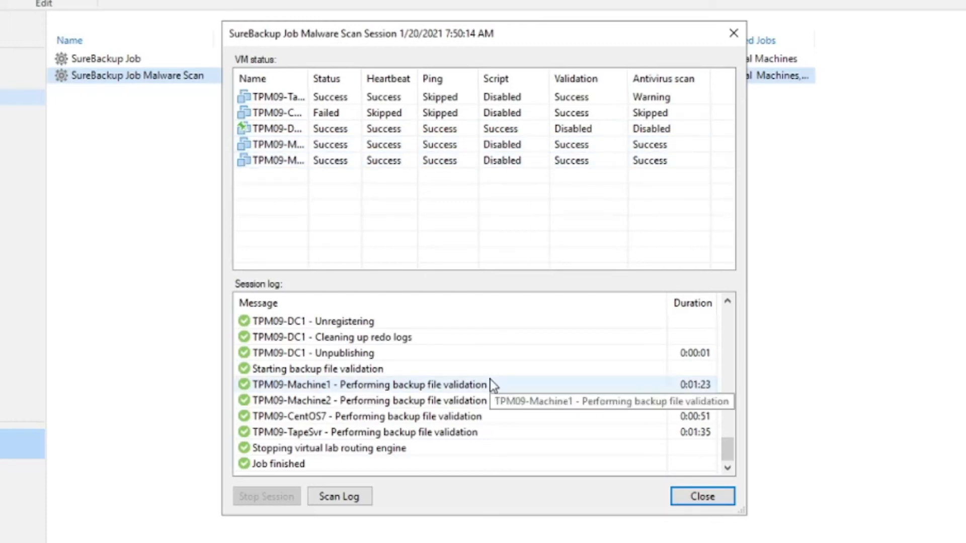
pyautogui.click(339, 495)
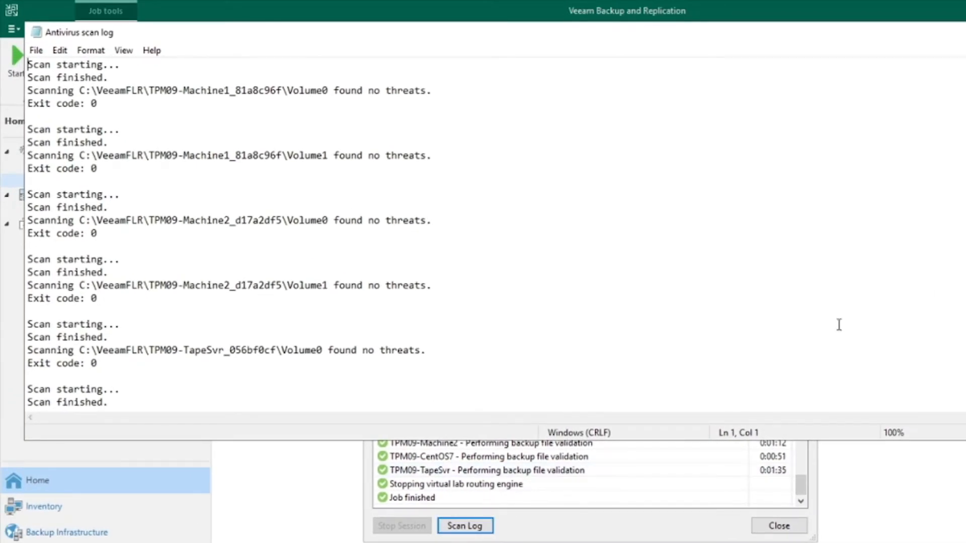
# - Scroll to the detected threats section showing EICAR on TPM09-TapeSvr's Volume1
pyautogui.scroll(-3)
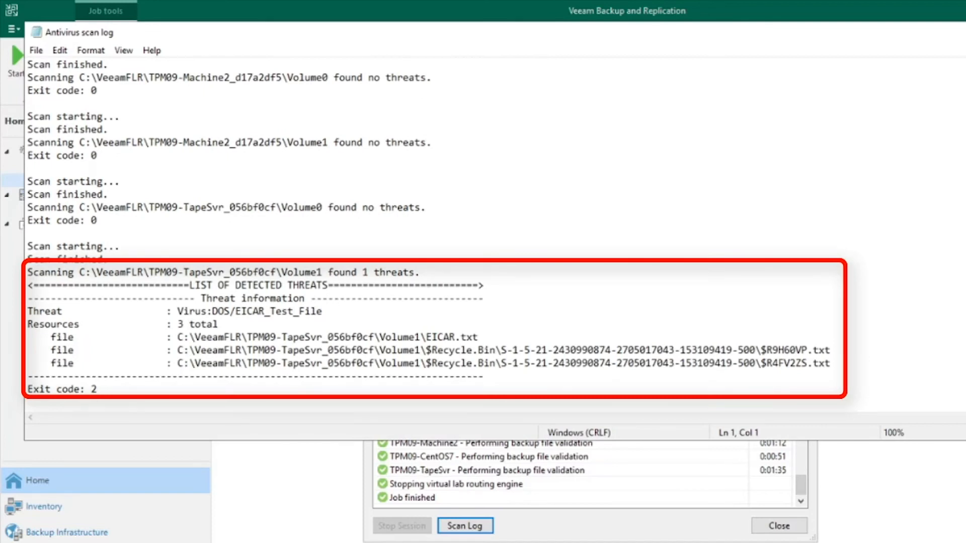
pyautogui.moveTo(839, 354)
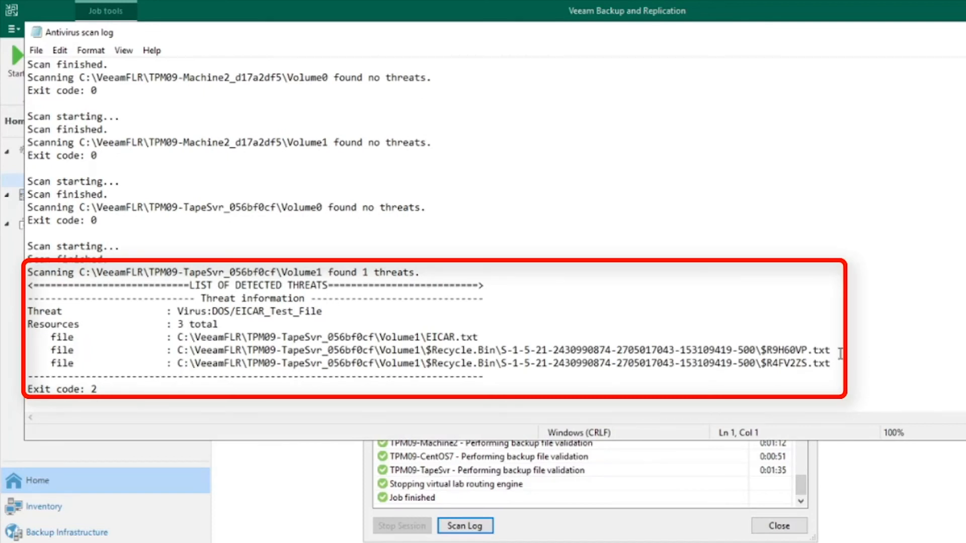